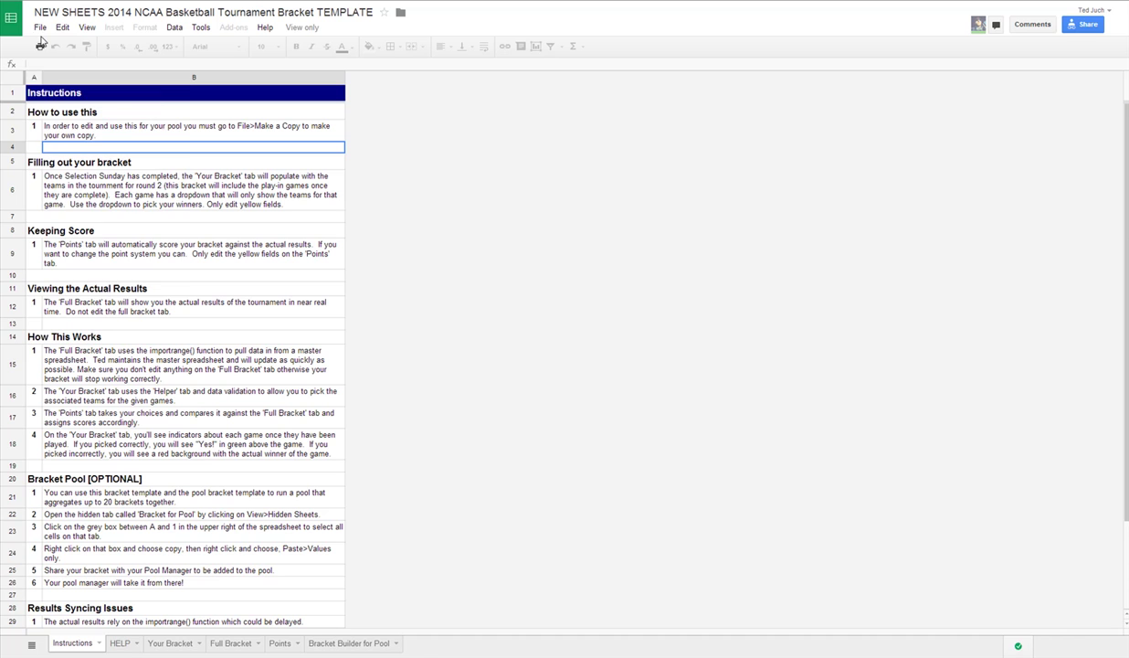
Make a personal copy of the NCAA bracket template from the File menu
{"action": "left_click", "coordinate": [40, 35]}
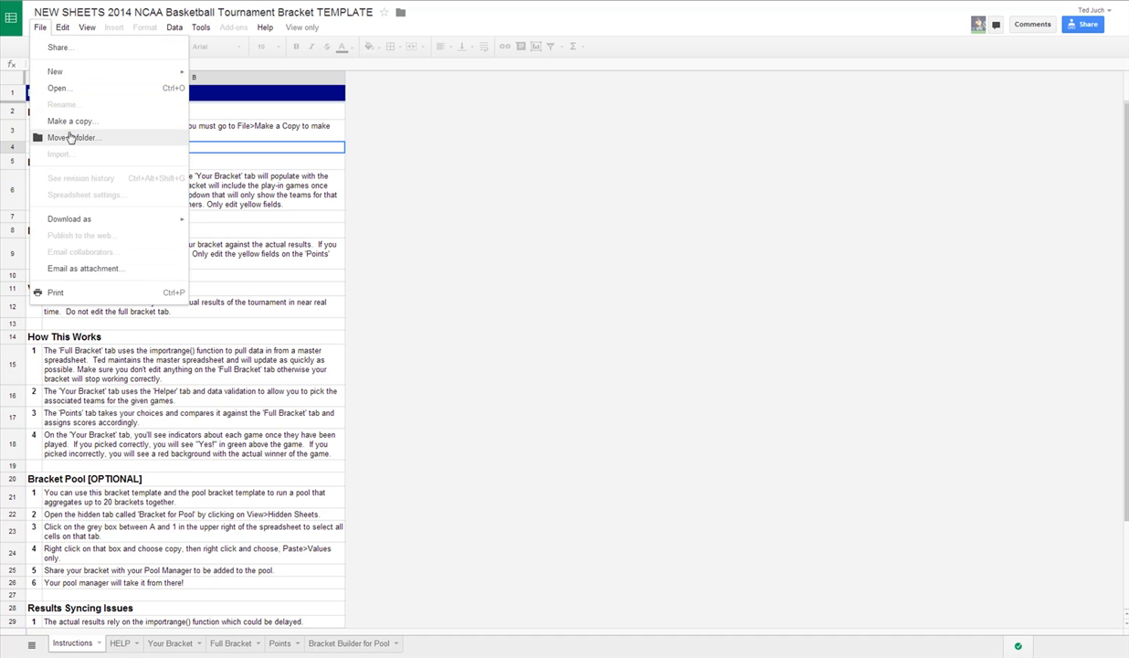
{"action": "left_click", "coordinate": [70, 119]}
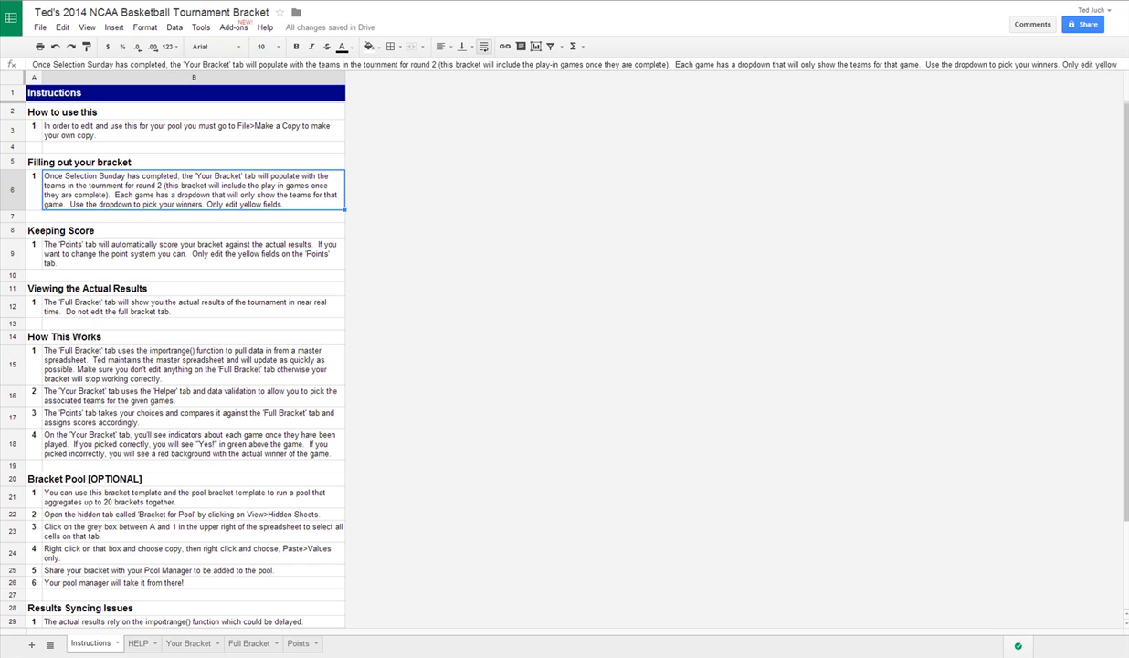
{"action": "mouse_move", "coordinate": [337, 471]}
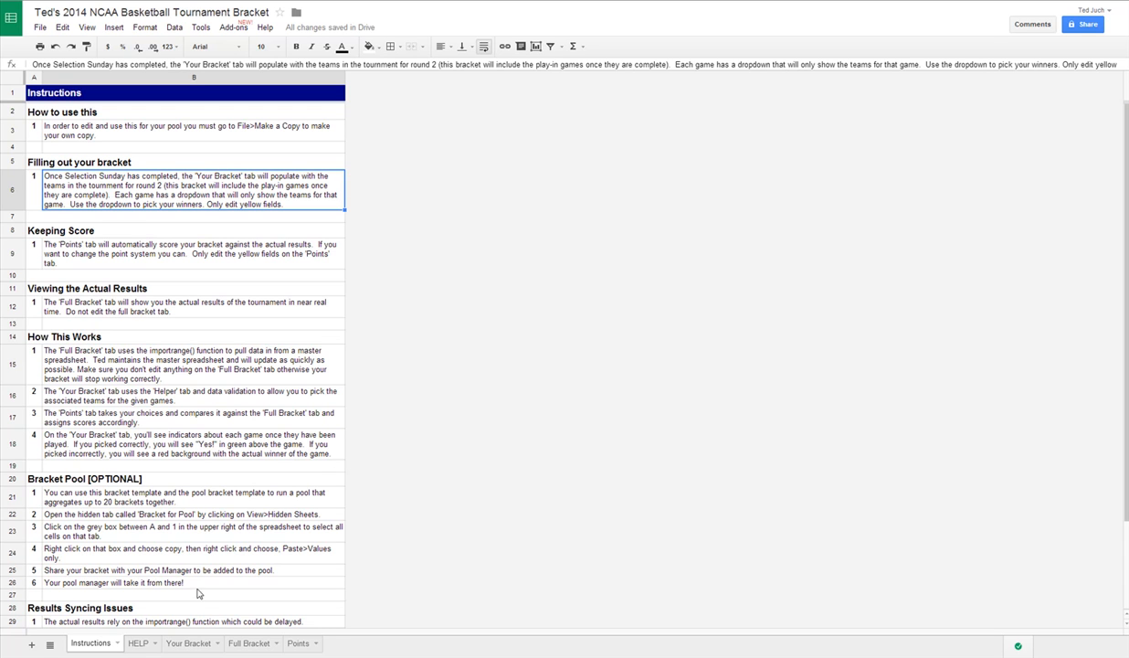
On the Your Bracket sheet, open the dropdown for the first third-round pick in F5
{"action": "left_click", "coordinate": [188, 643]}
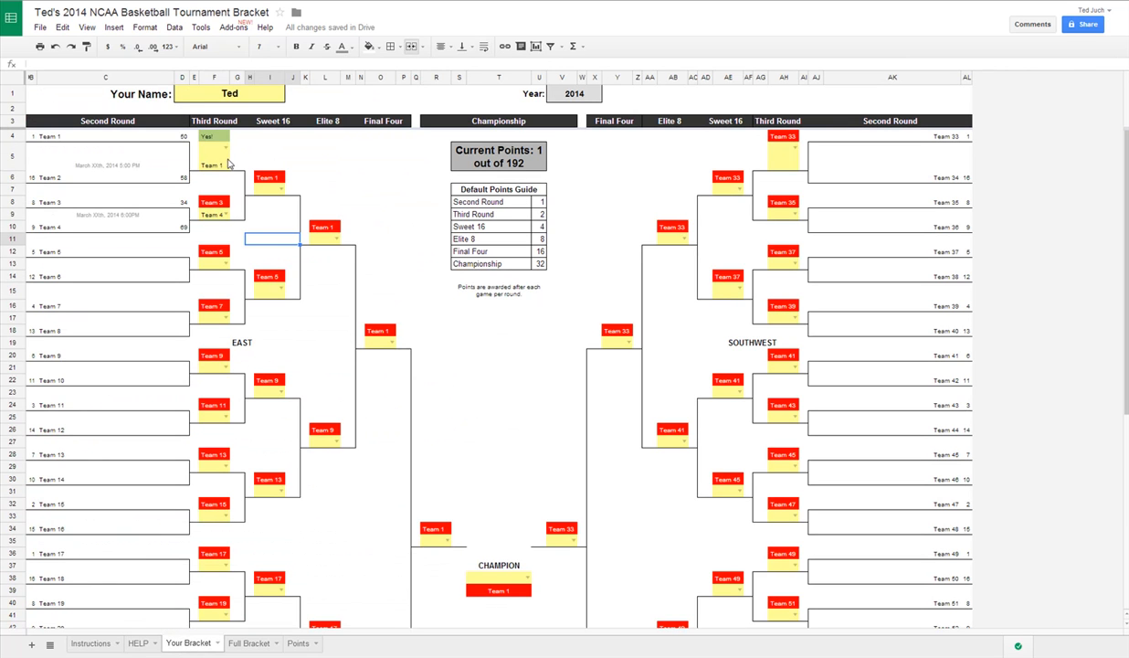
{"action": "mouse_move", "coordinate": [662, 341]}
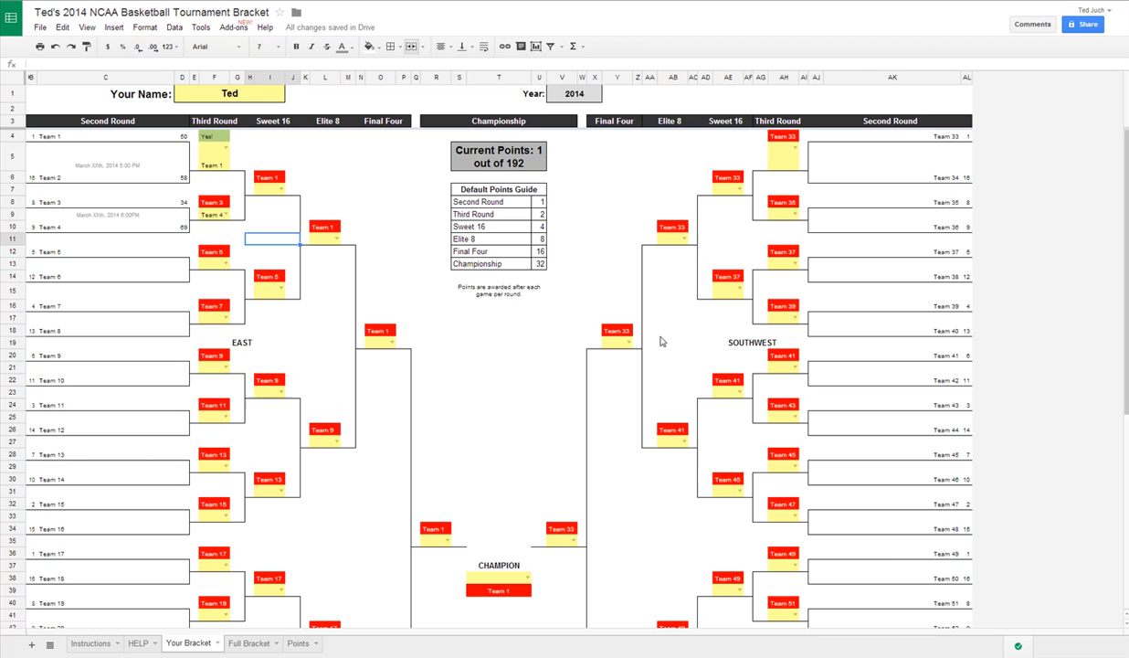
{"action": "mouse_move", "coordinate": [242, 157]}
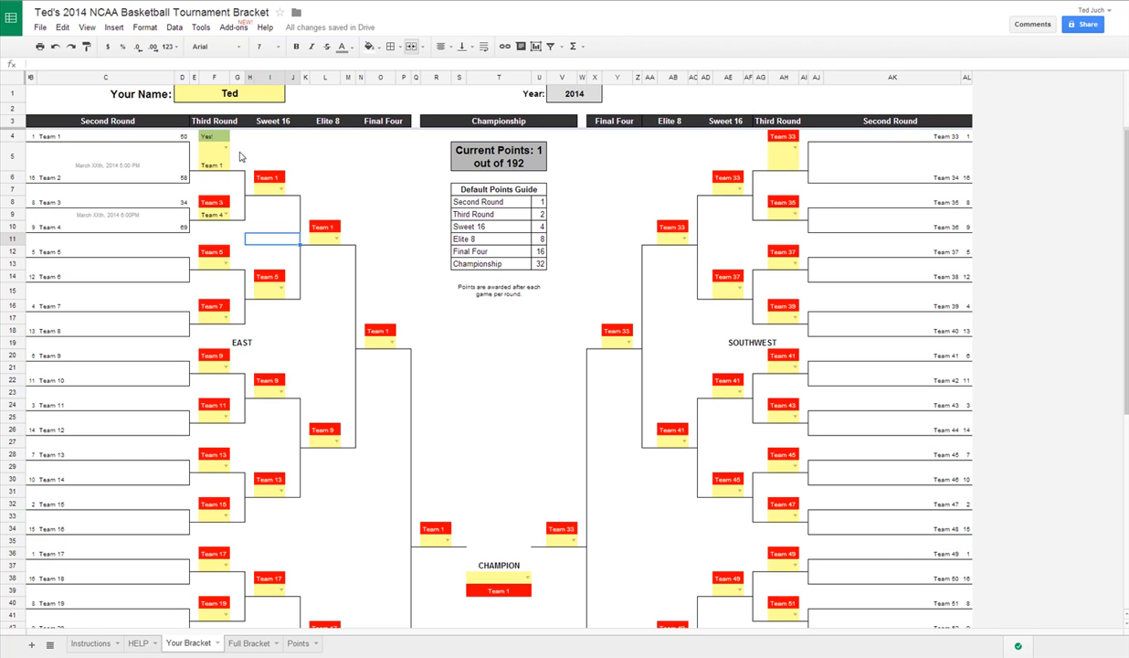
{"action": "left_click", "coordinate": [222, 150]}
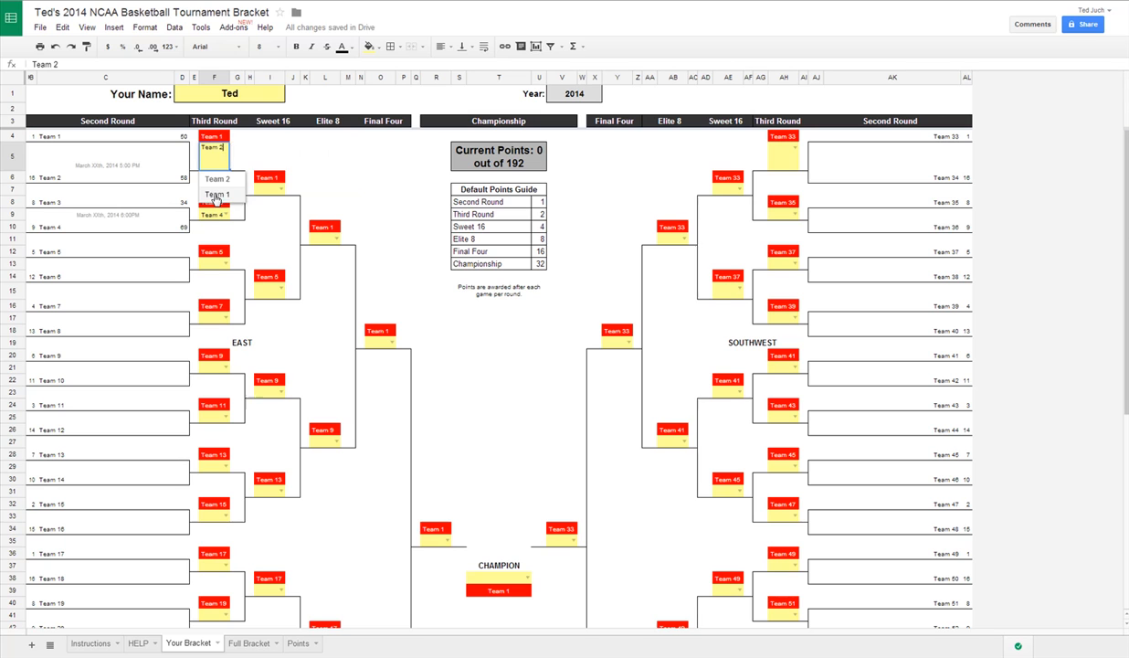
Pick Team 1 for the first third-round game, then view the Points sheet
{"action": "left_click", "coordinate": [213, 194]}
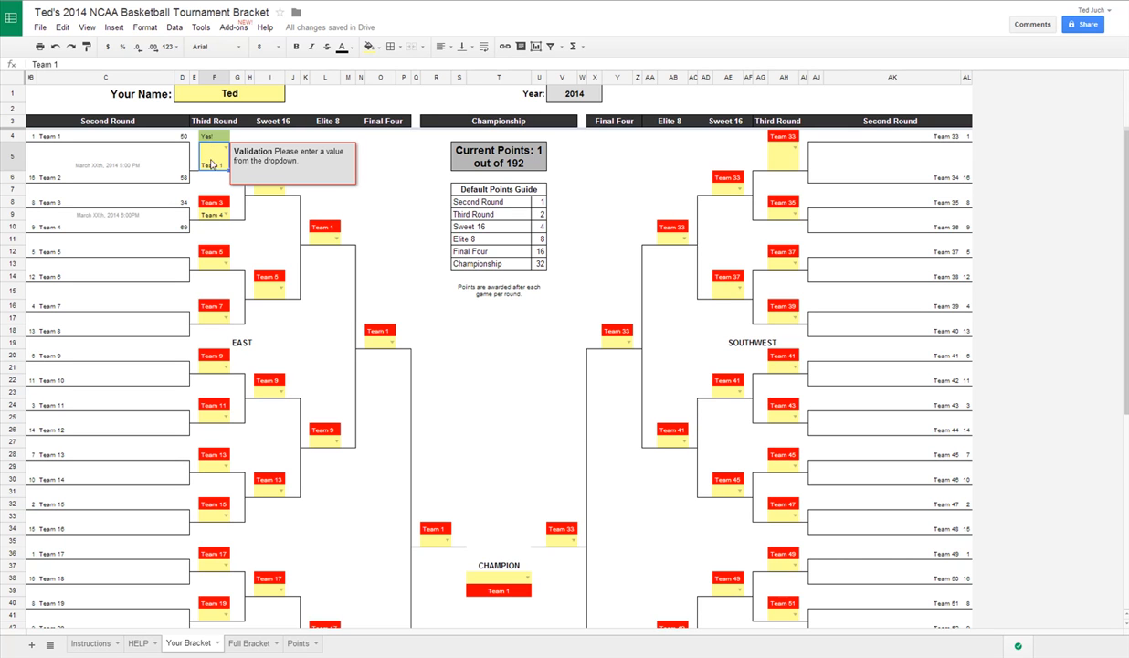
{"action": "mouse_move", "coordinate": [212, 208]}
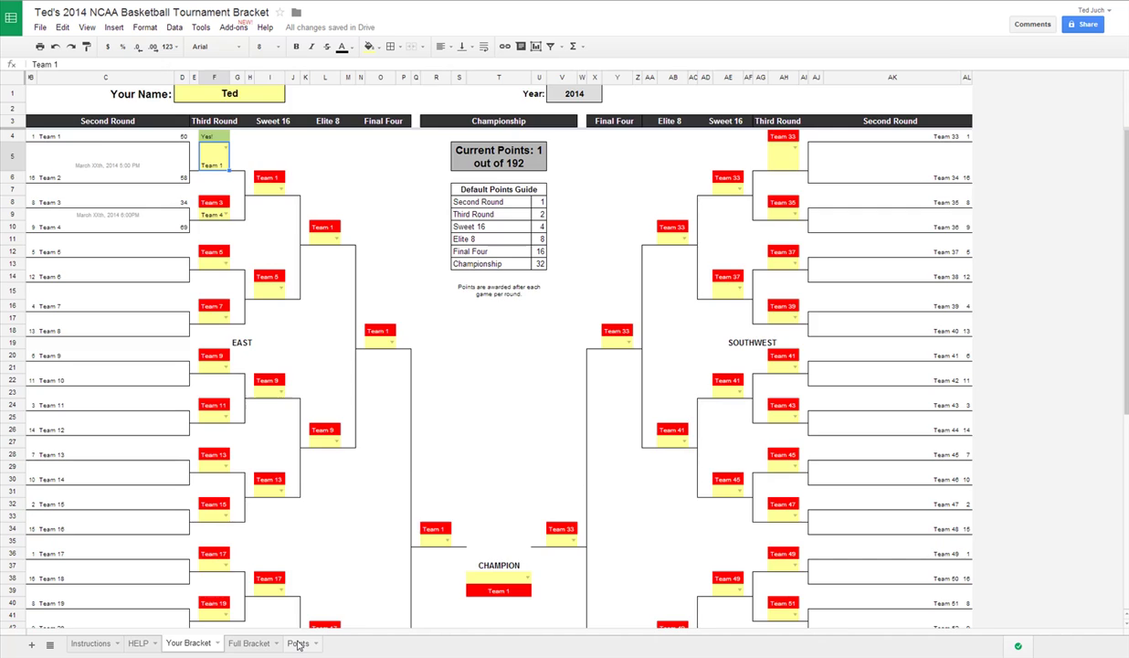
{"action": "left_click", "coordinate": [297, 642]}
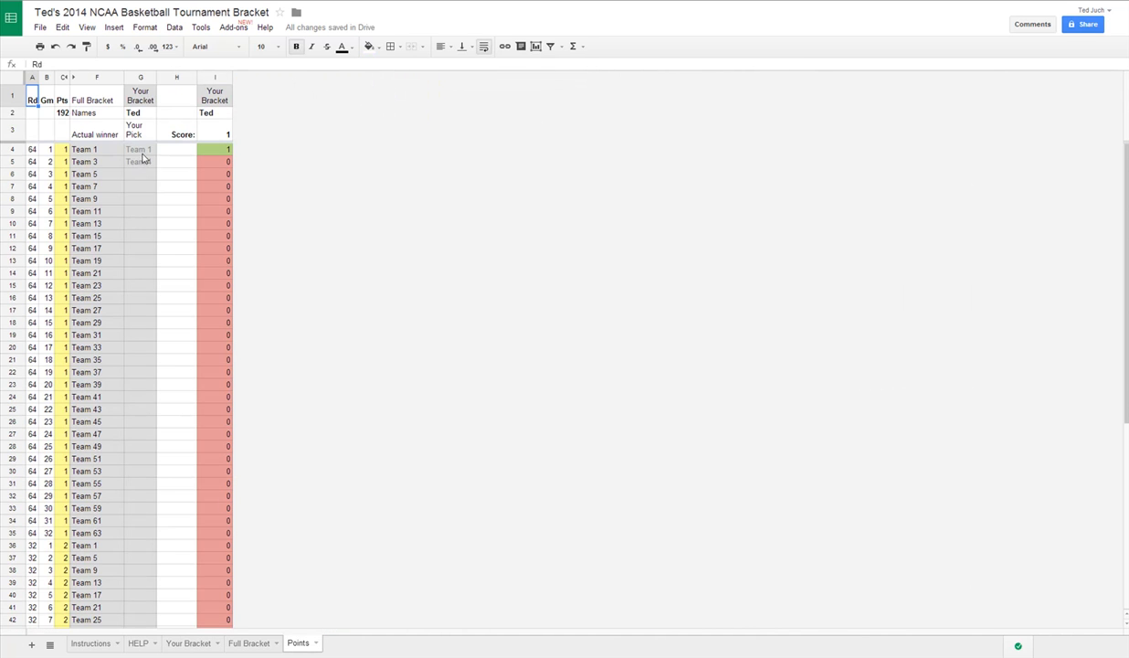
Inspect the INDIRECT formula in Points cell G4, then switch sheets
{"action": "left_click", "coordinate": [140, 149]}
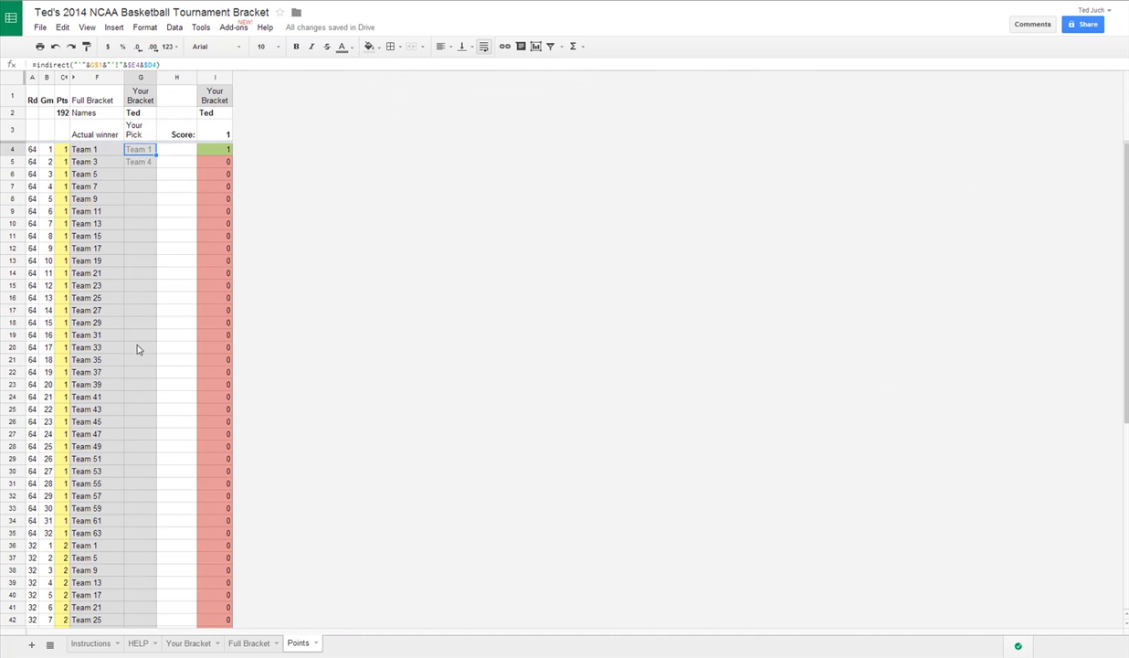
{"action": "mouse_move", "coordinate": [153, 335]}
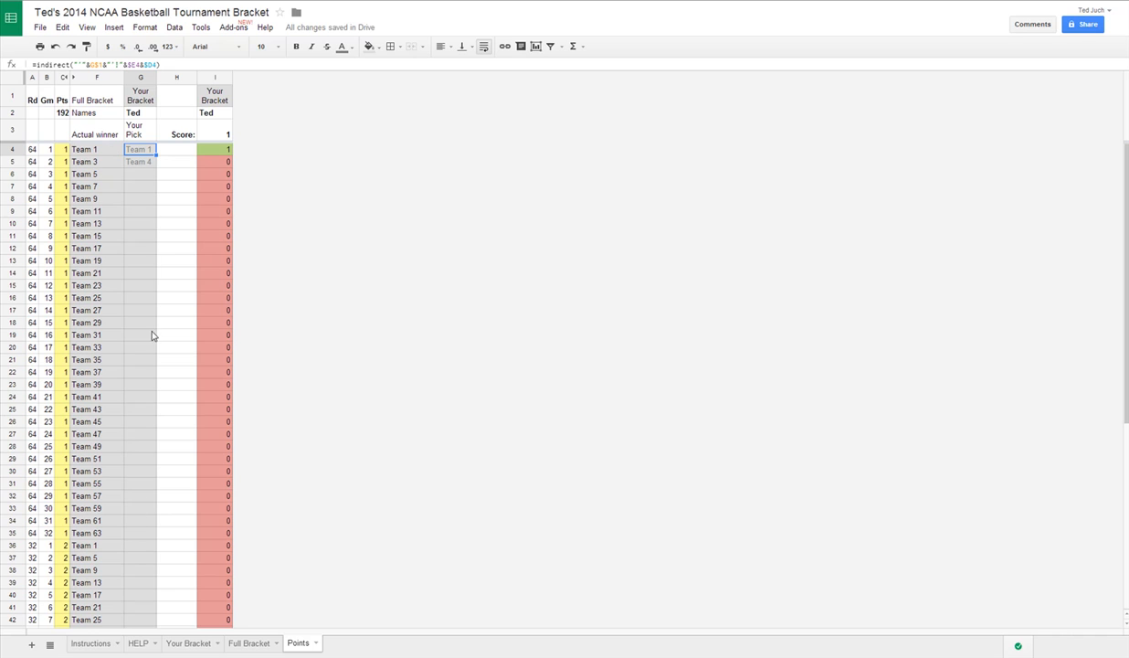
{"action": "mouse_move", "coordinate": [118, 163]}
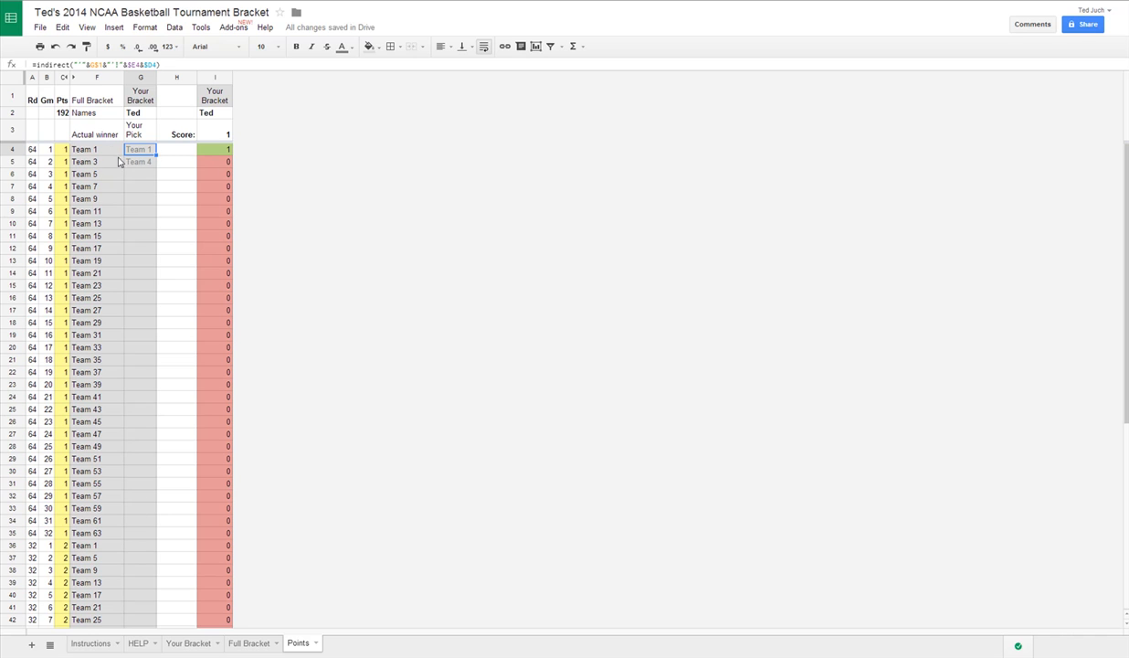
{"action": "mouse_move", "coordinate": [183, 165]}
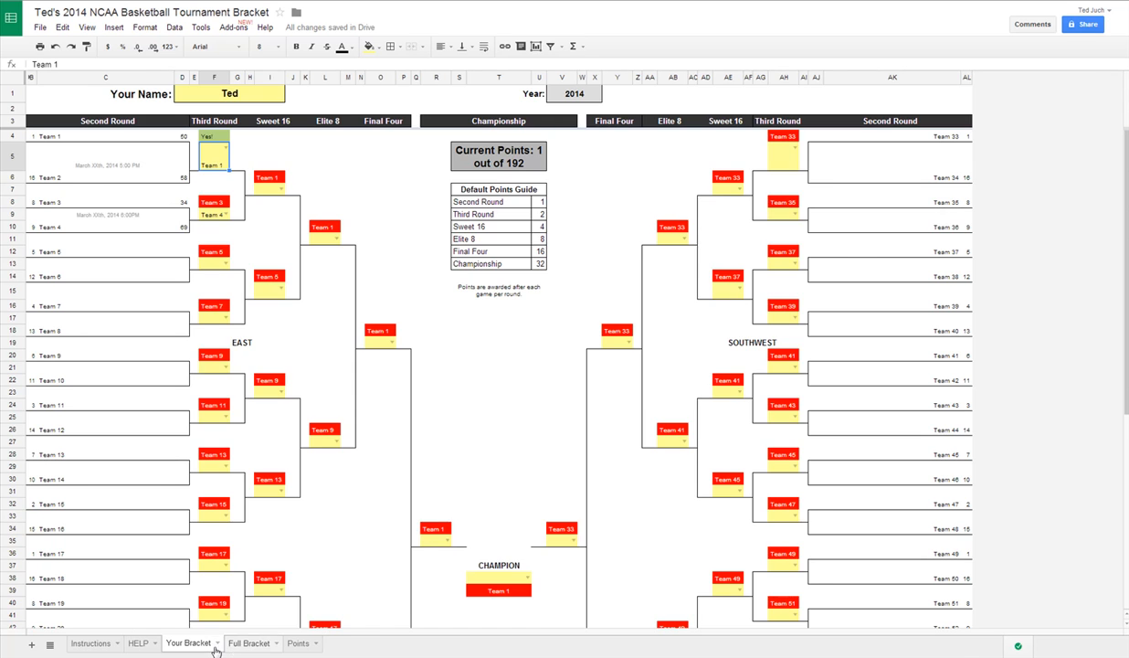
{"action": "left_click", "coordinate": [262, 643]}
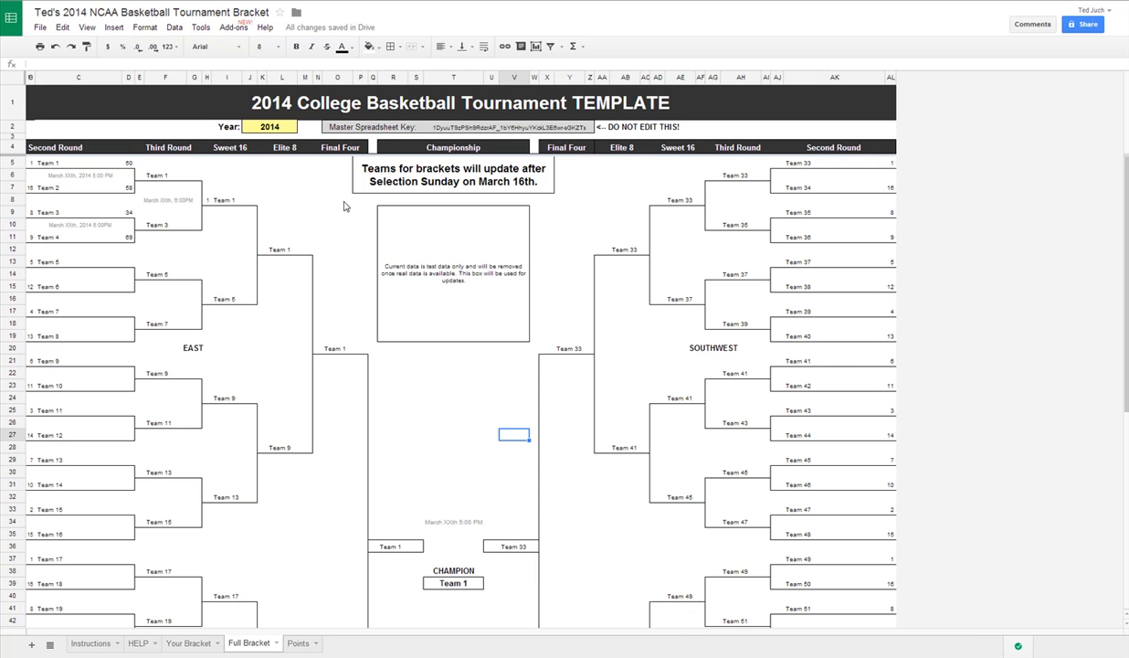
{"action": "mouse_move", "coordinate": [289, 409]}
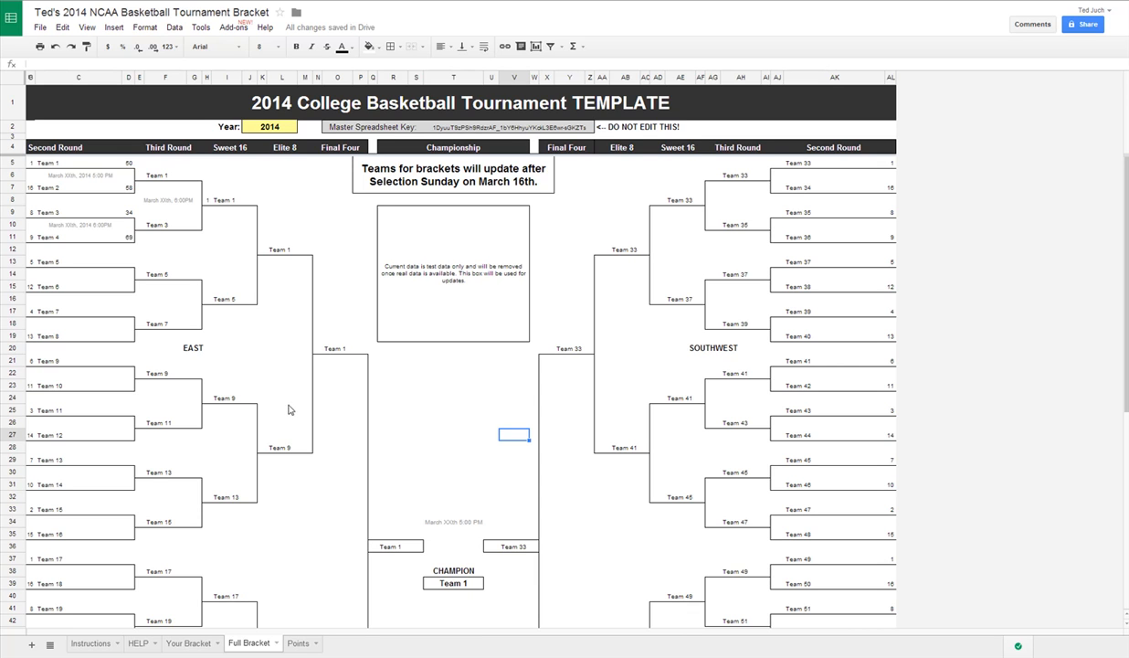
{"action": "mouse_move", "coordinate": [278, 438]}
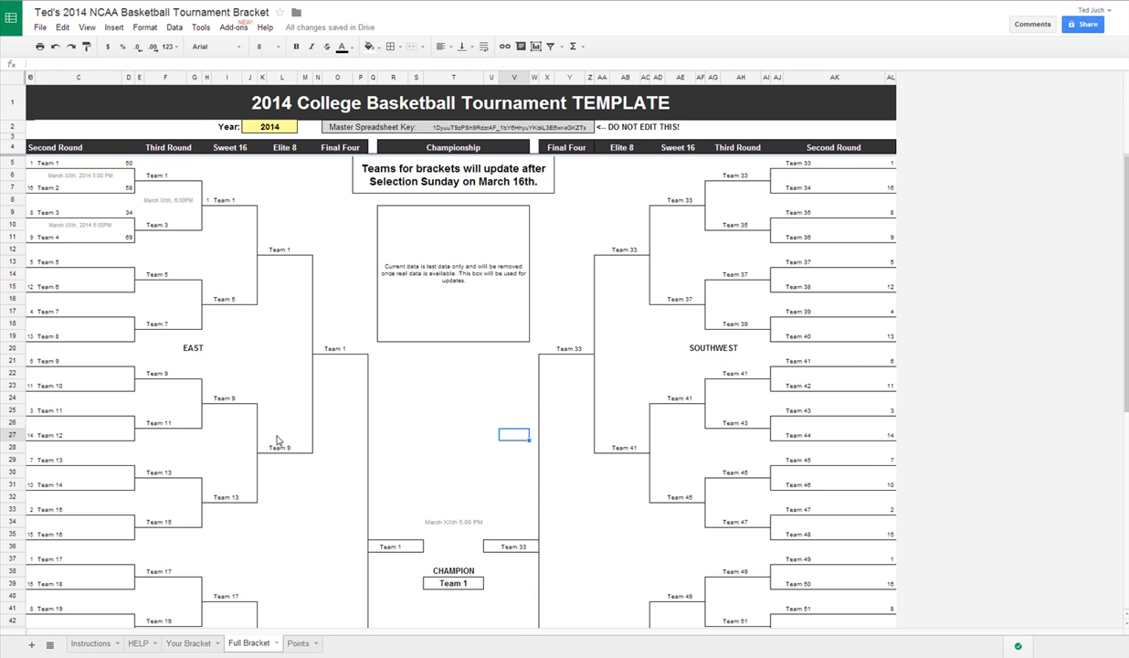
Go back from the Full Bracket results to the Your Bracket sheet
{"action": "left_click", "coordinate": [188, 643]}
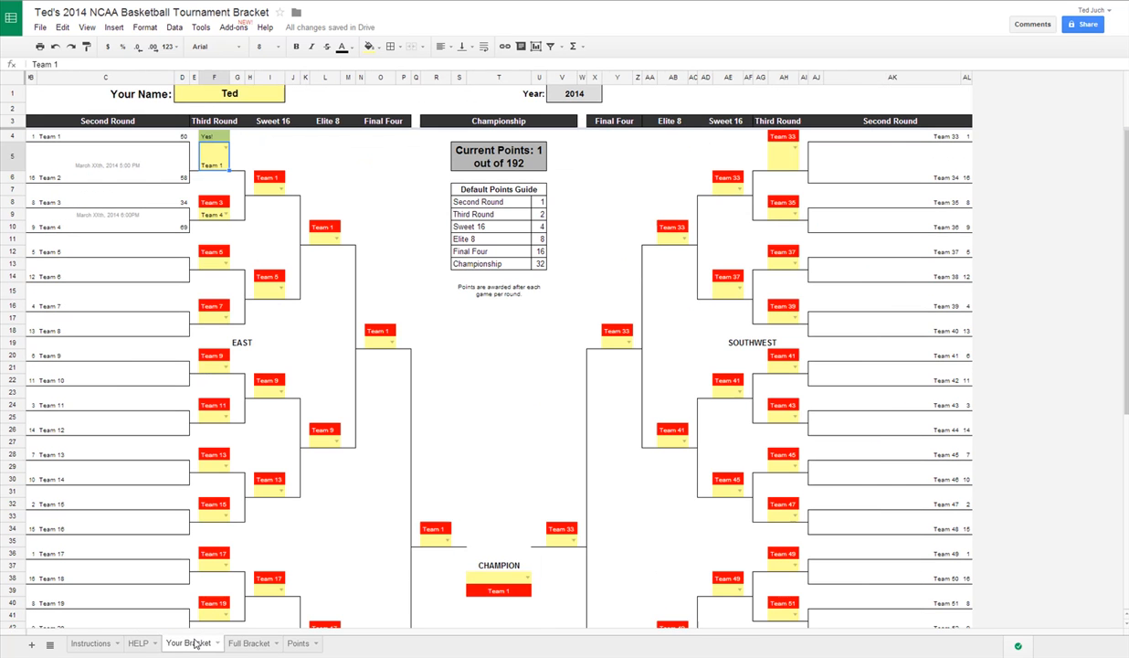